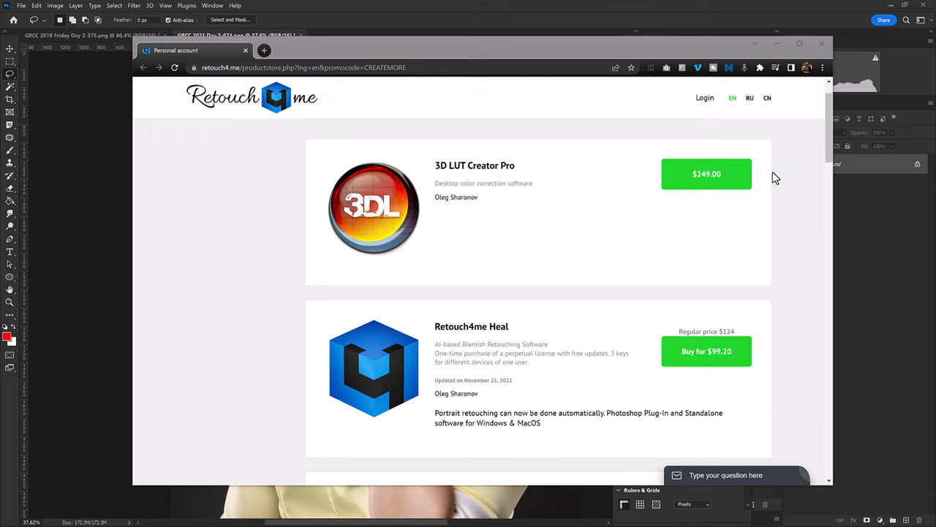
Zoom into the eyes on the duplicated layer and bring up the Filter menu's Retouch4me list
{"action": "scroll", "scroll_direction": "down", "scroll_amount": 3}
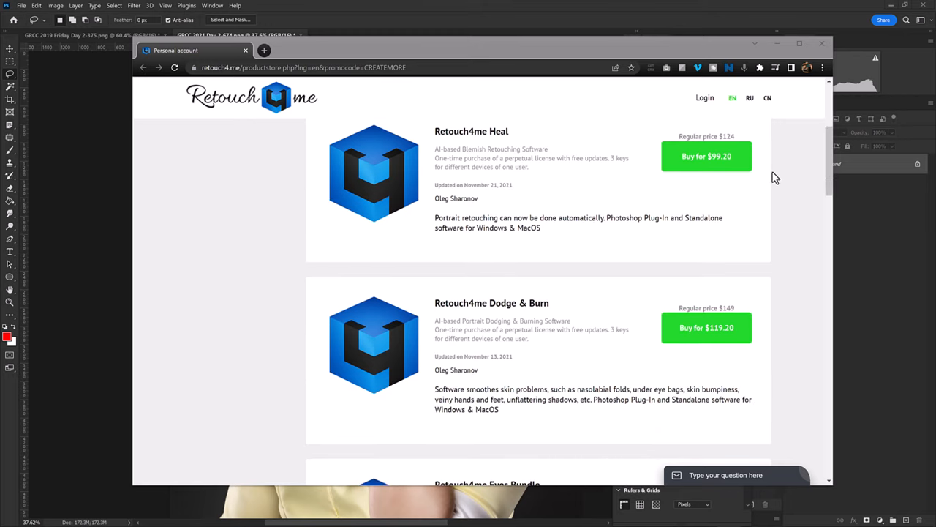
{"action": "scroll", "scroll_direction": "down", "scroll_amount": 3}
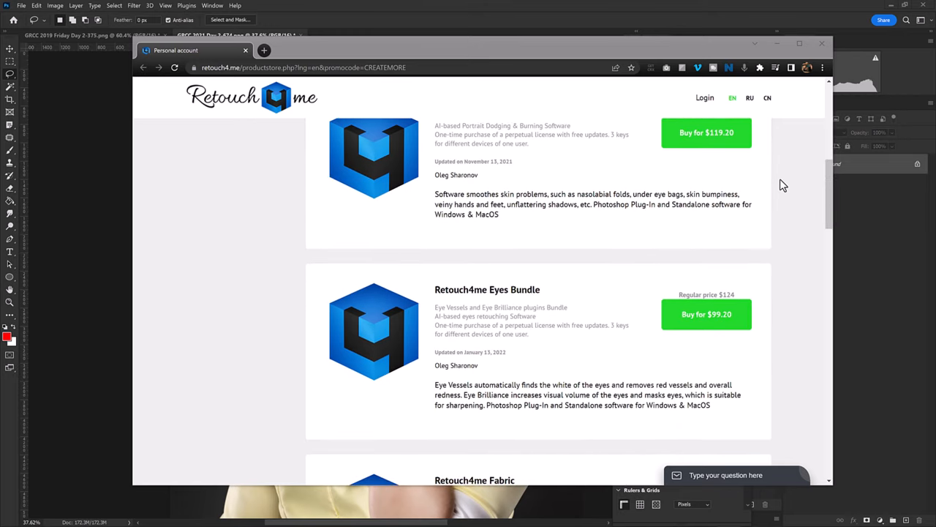
{"action": "scroll", "scroll_direction": "down", "scroll_amount": 3}
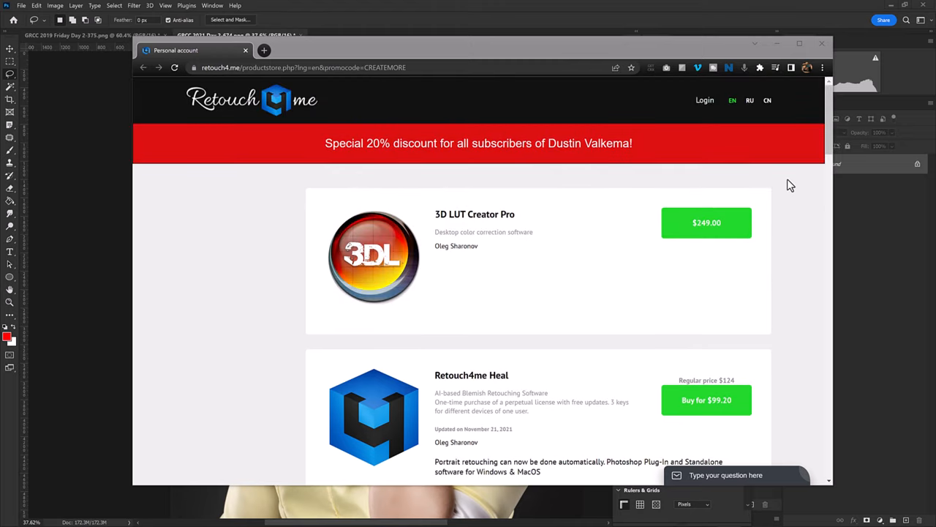
{"action": "mouse_move", "coordinate": [797, 43]}
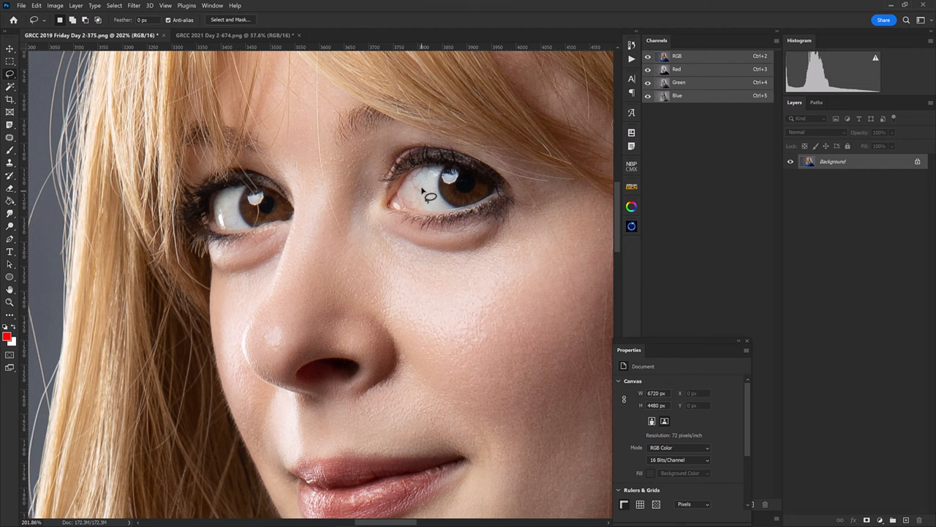
{"action": "mouse_move", "coordinate": [430, 221]}
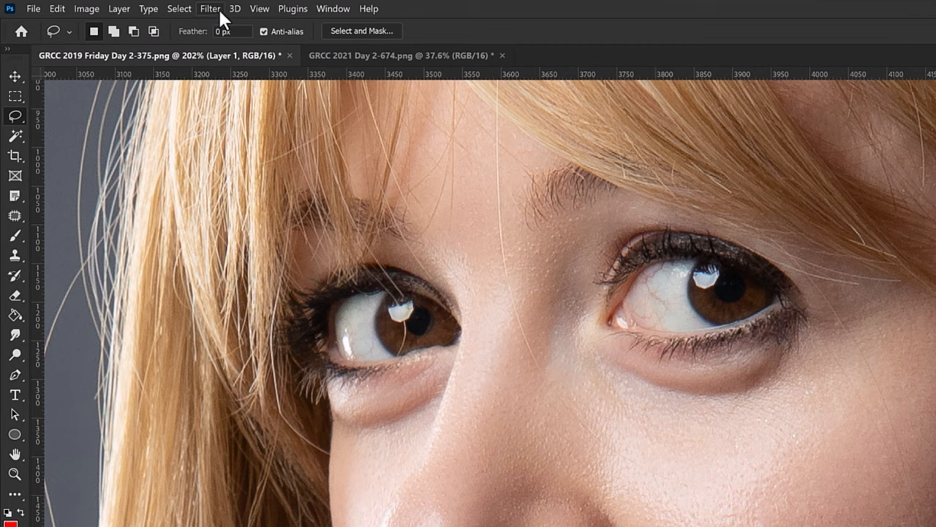
{"action": "left_click", "coordinate": [211, 9]}
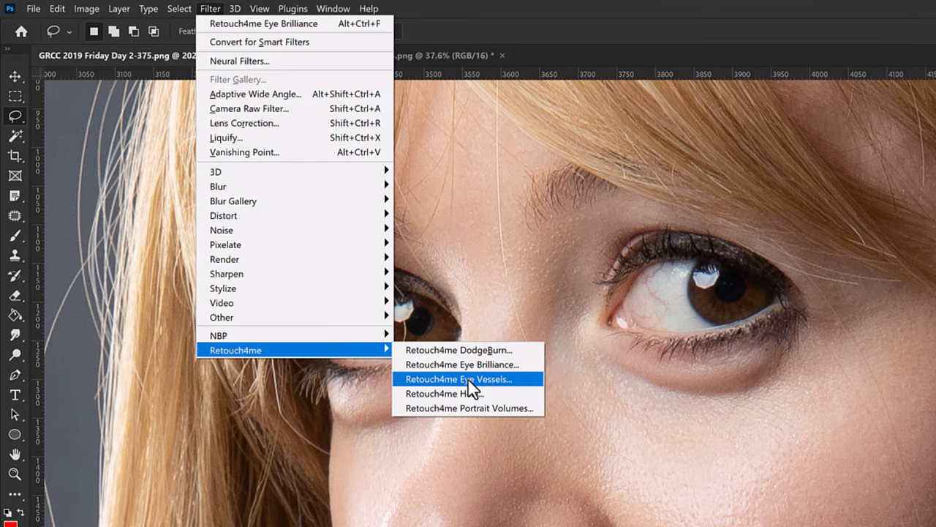
Launch Retouch4me Eye Vessels on the layer and select the Half-length portrait face mode
{"action": "left_click", "coordinate": [459, 379]}
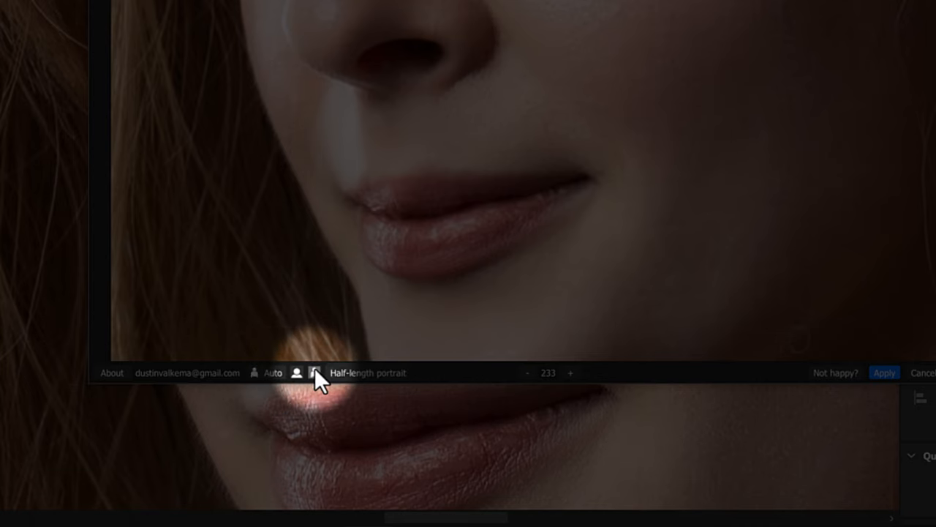
{"action": "left_click", "coordinate": [314, 373]}
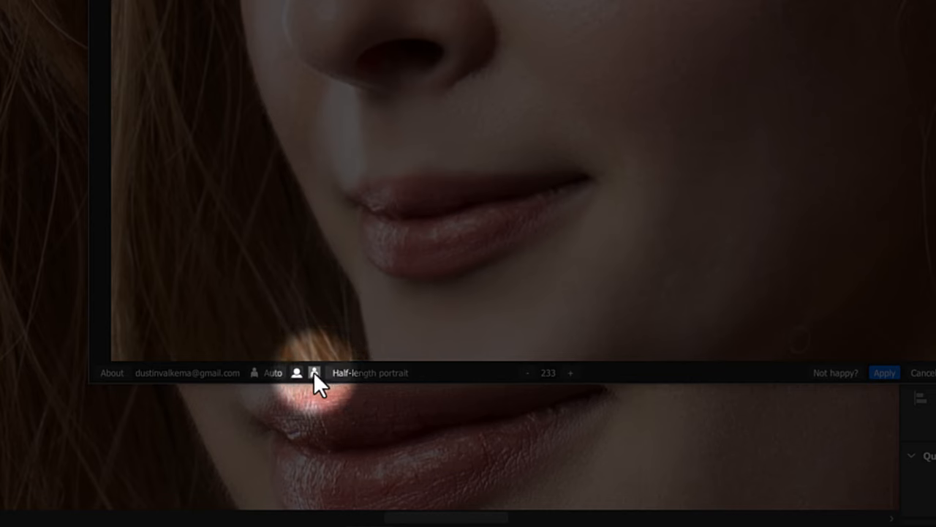
{"action": "left_click", "coordinate": [315, 373]}
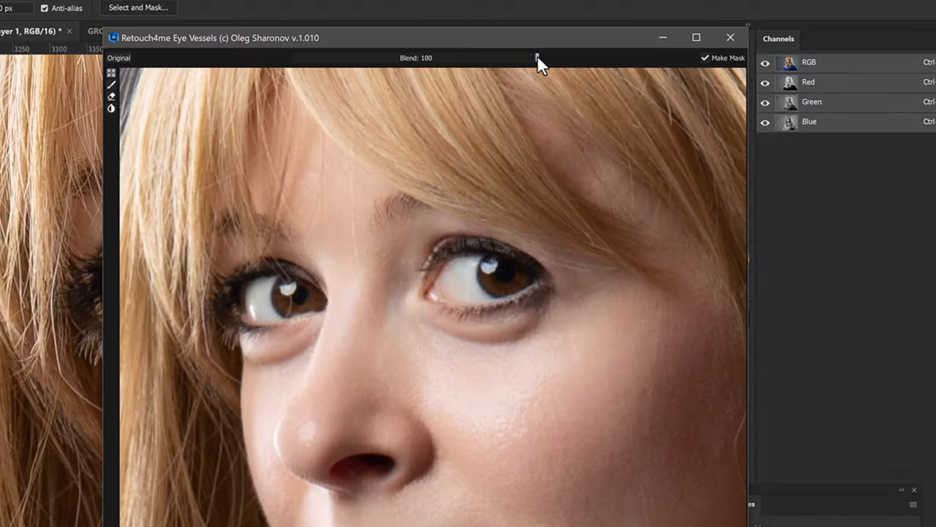
{"action": "left_click_drag", "start_coordinate": [534, 59], "coordinate": [416, 58]}
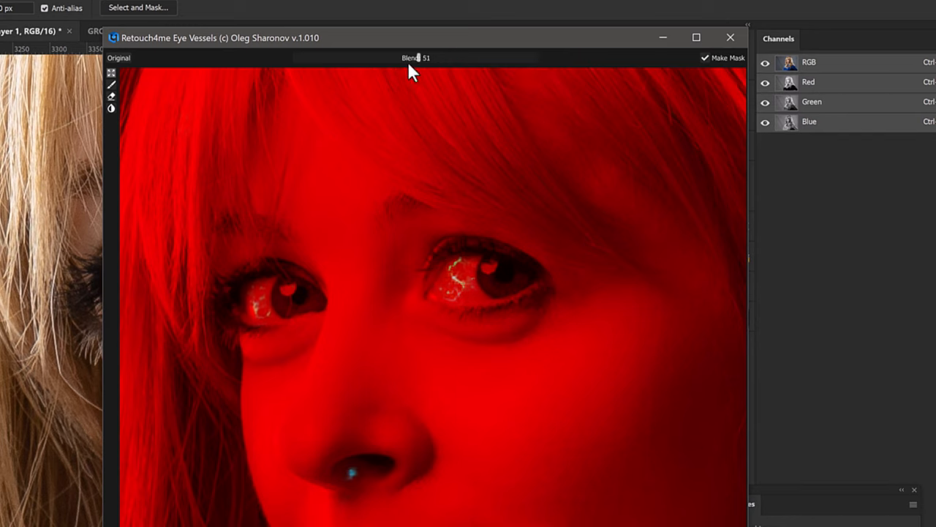
{"action": "left_click_drag", "start_coordinate": [416, 58], "coordinate": [521, 59]}
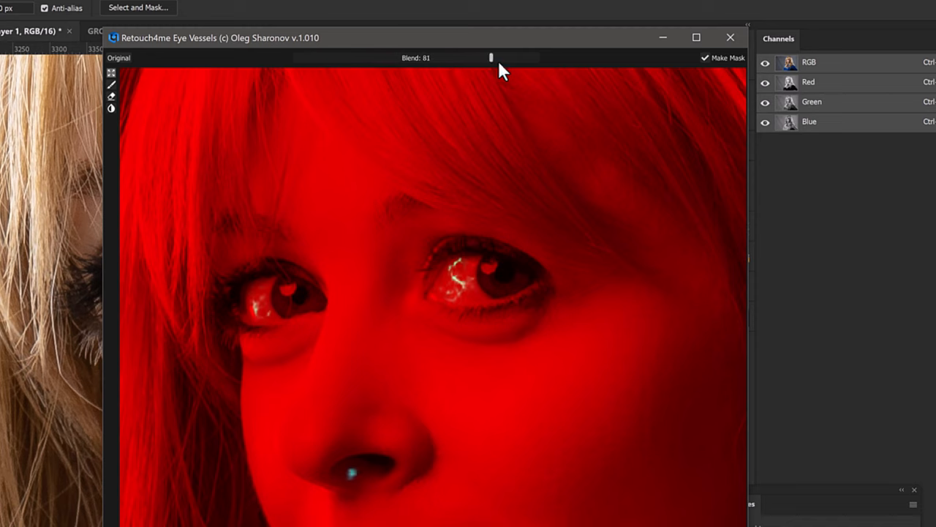
{"action": "left_click_drag", "start_coordinate": [491, 59], "coordinate": [539, 58]}
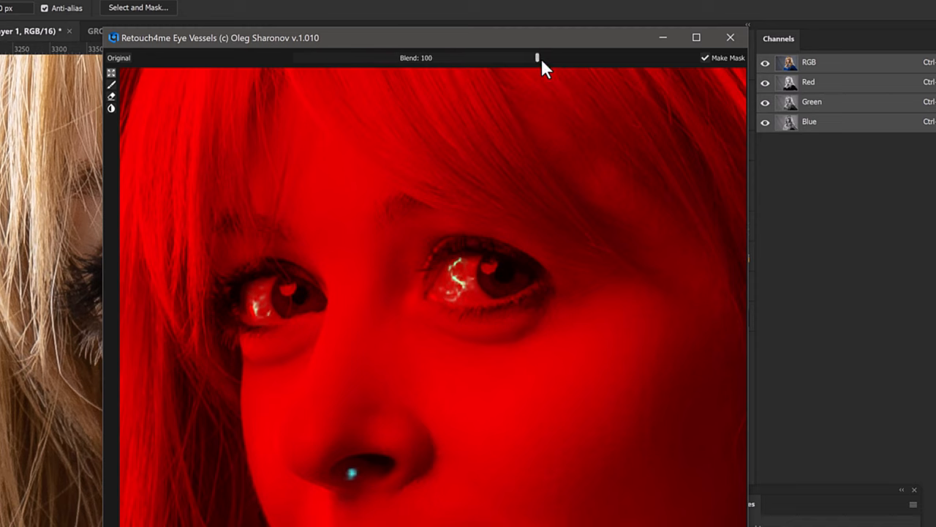
{"action": "mouse_move", "coordinate": [548, 70]}
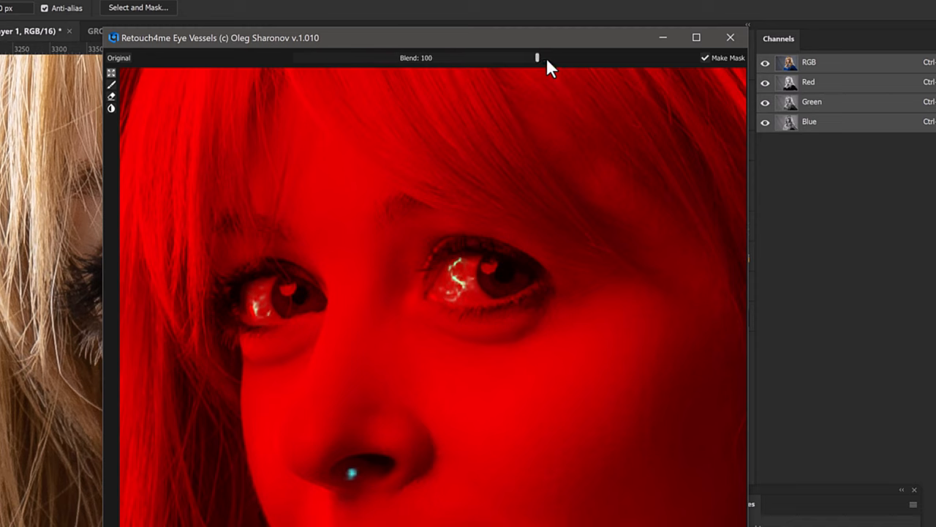
{"action": "left_click_drag", "start_coordinate": [536, 57], "coordinate": [526, 57]}
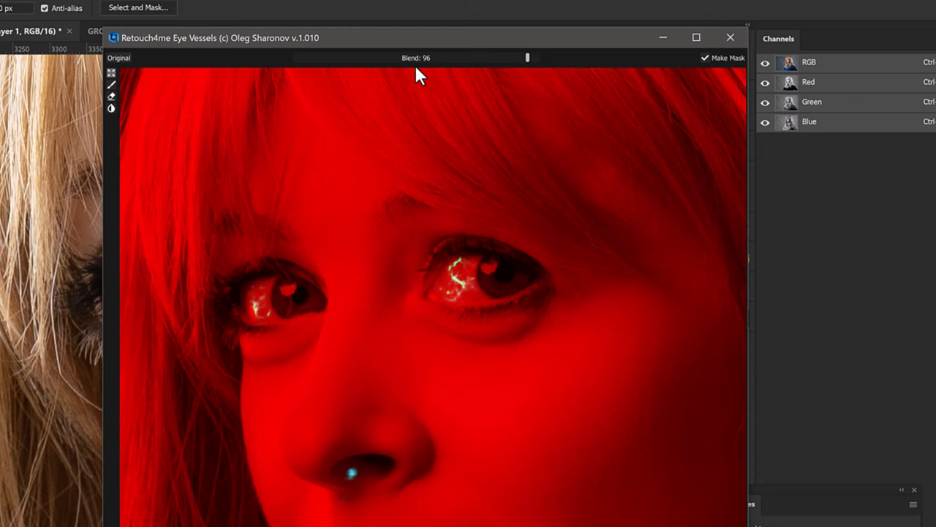
{"action": "left_click_drag", "start_coordinate": [527, 57], "coordinate": [538, 57]}
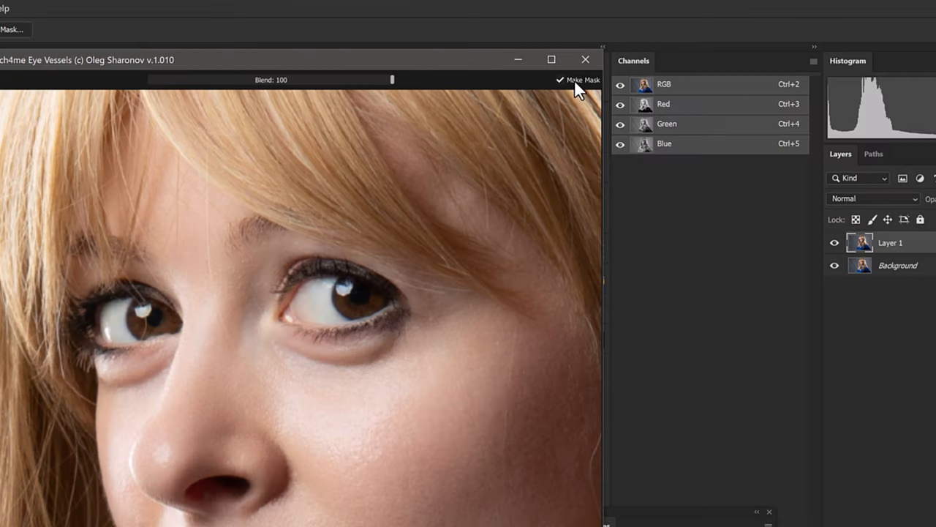
{"action": "mouse_move", "coordinate": [559, 232]}
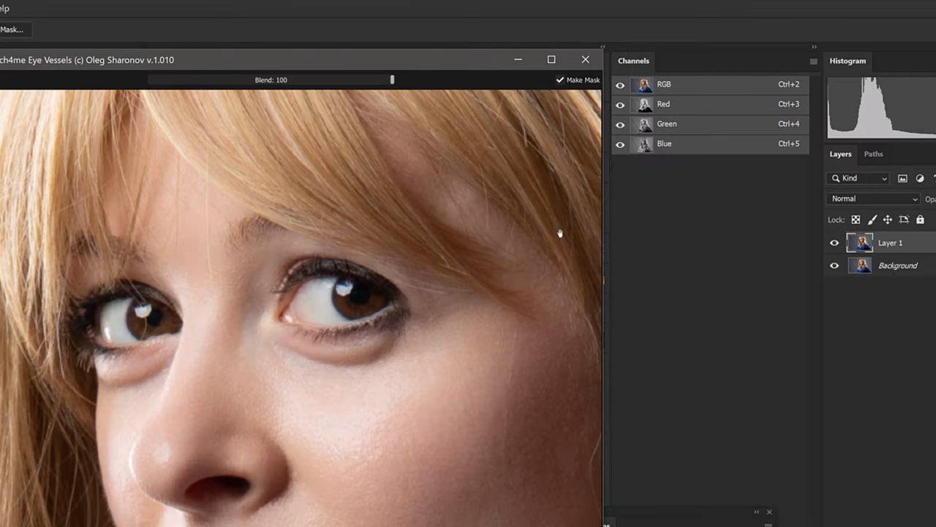
{"action": "mouse_move", "coordinate": [522, 316]}
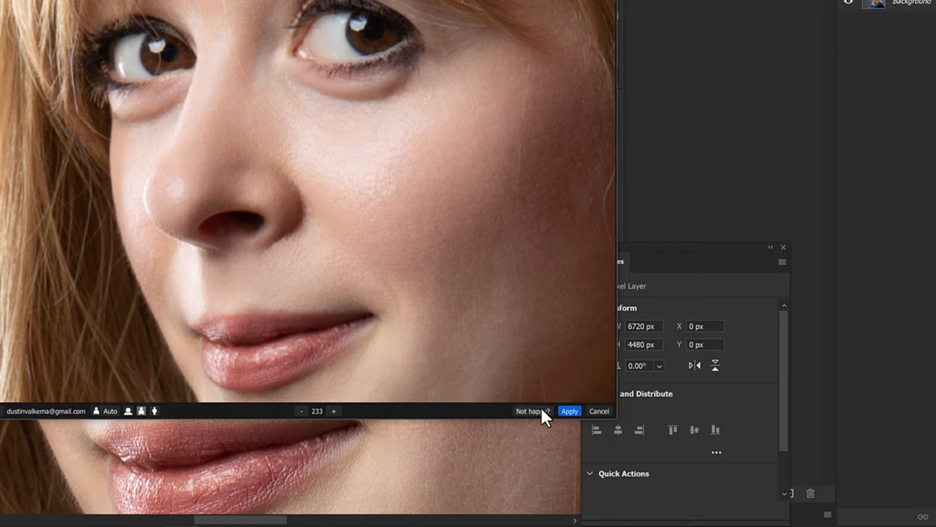
Apply the Eye Vessels result to Layer 1 and toggle its visibility to compare with the original
{"action": "left_click", "coordinate": [569, 410]}
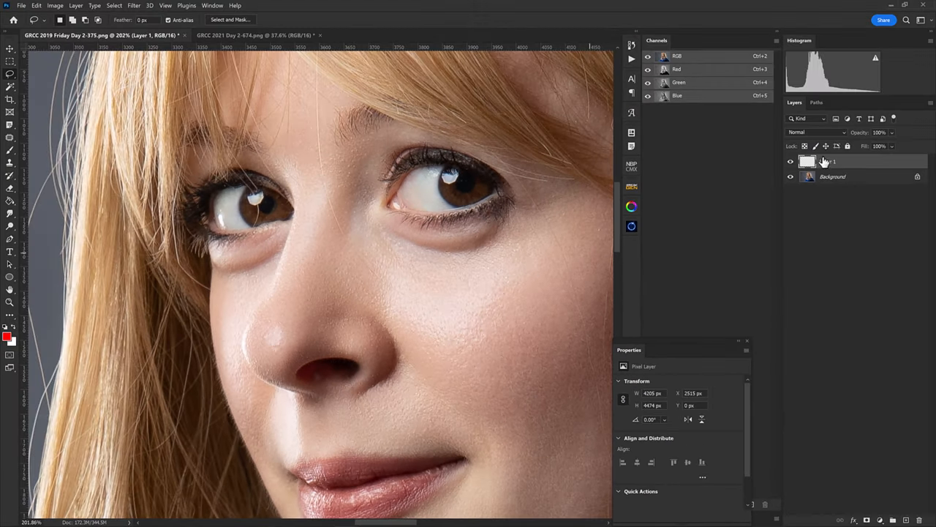
{"action": "left_click", "coordinate": [790, 161]}
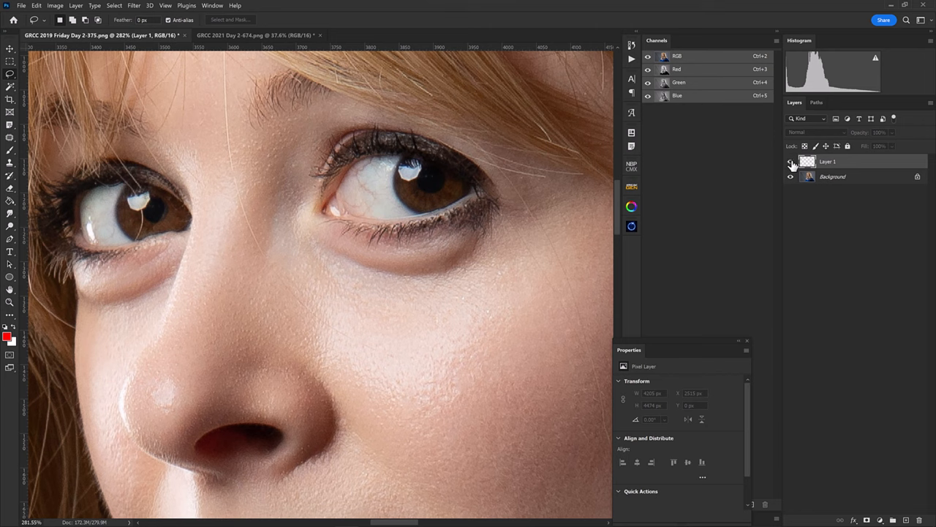
{"action": "left_click", "coordinate": [790, 161]}
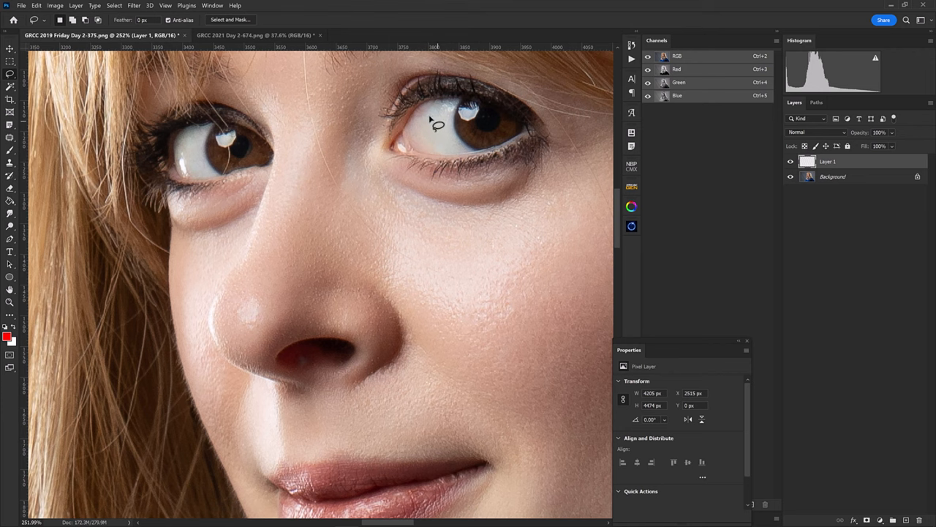
{"action": "mouse_move", "coordinate": [431, 155]}
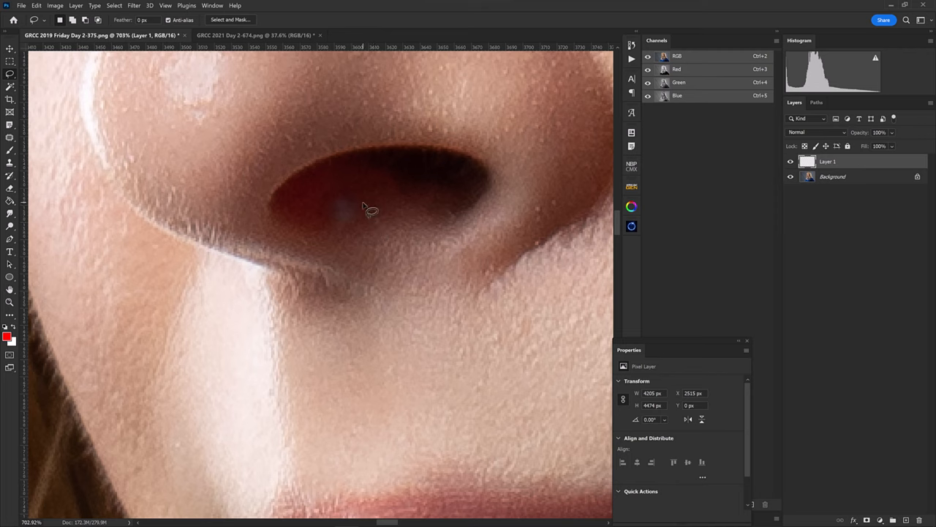
{"action": "mouse_move", "coordinate": [368, 212]}
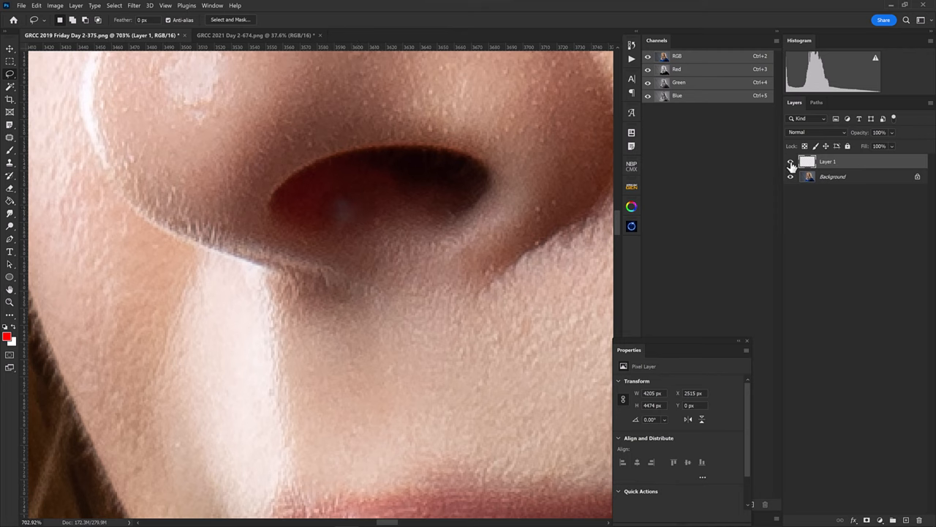
{"action": "left_click", "coordinate": [790, 160]}
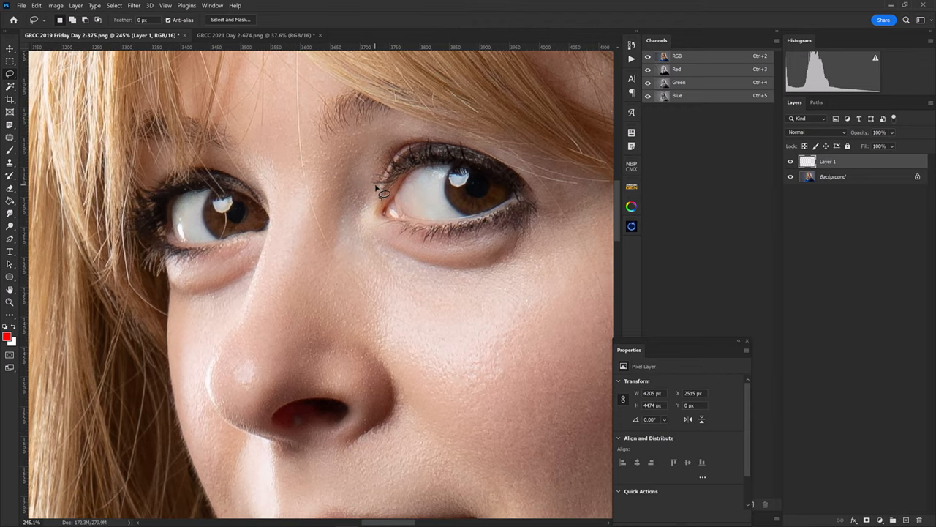
Lasso the eye area and give Layer 1 a hide-all layer mask
{"action": "left_click_drag", "start_coordinate": [383, 190], "coordinate": [406, 293]}
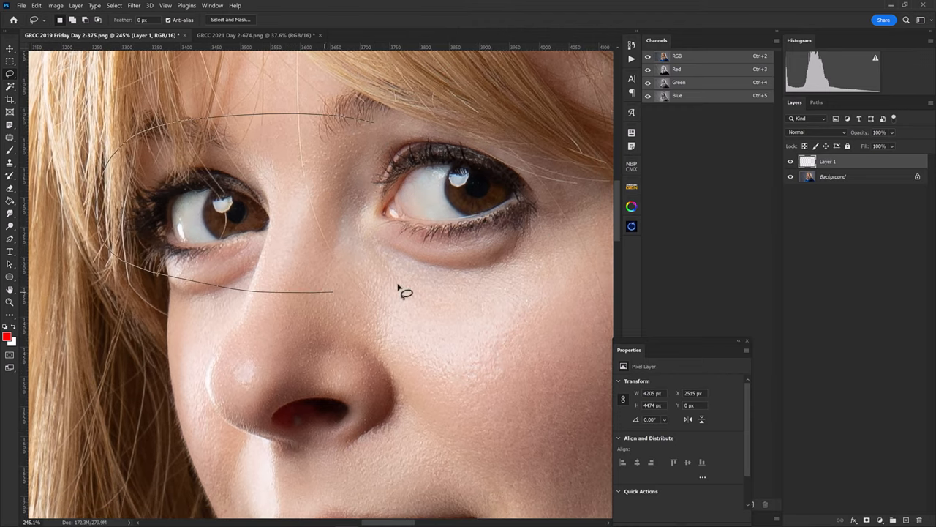
{"action": "left_click", "coordinate": [407, 295]}
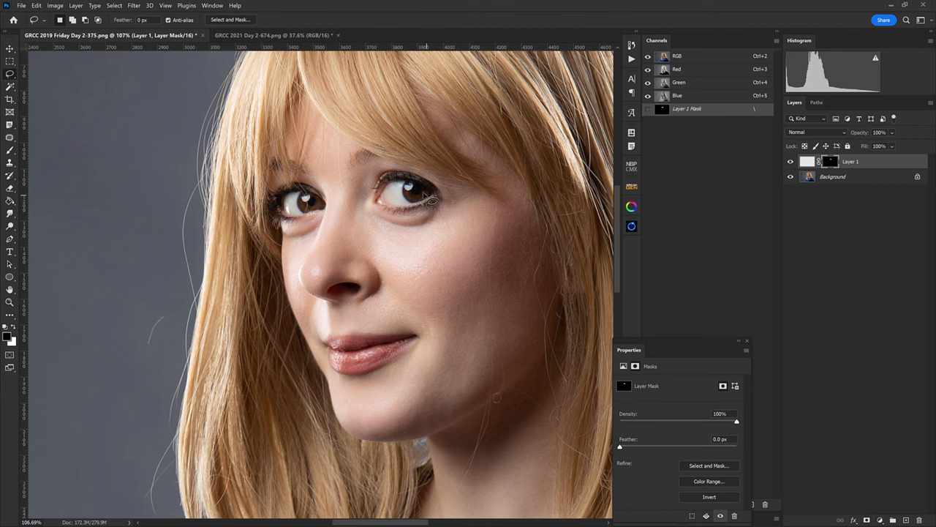
{"action": "mouse_move", "coordinate": [483, 199]}
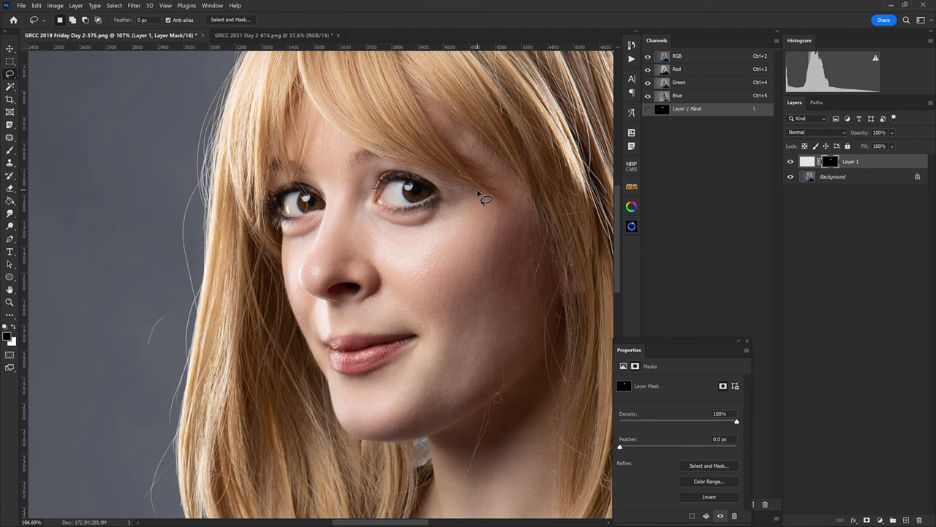
Rename the vessel-retouched layer to 'Eye V'
{"action": "left_click", "coordinate": [816, 161]}
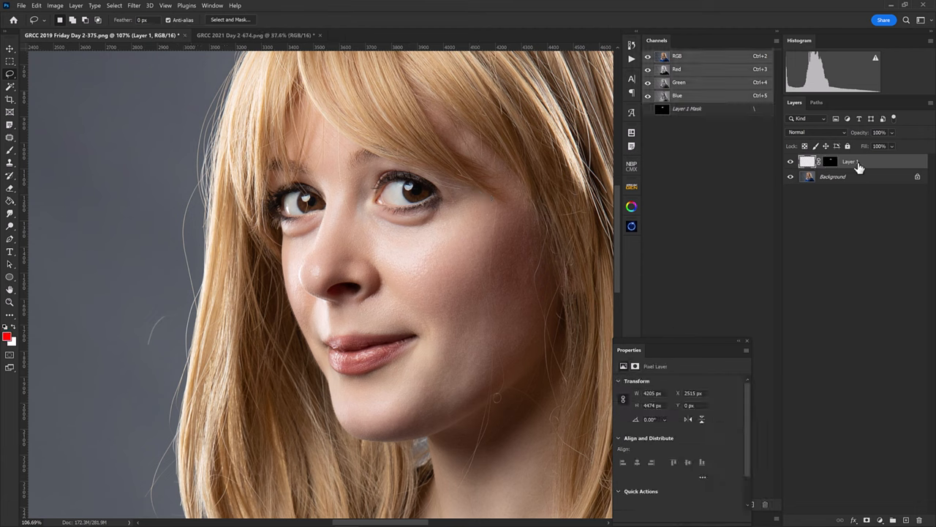
{"action": "double_click", "coordinate": [850, 161]}
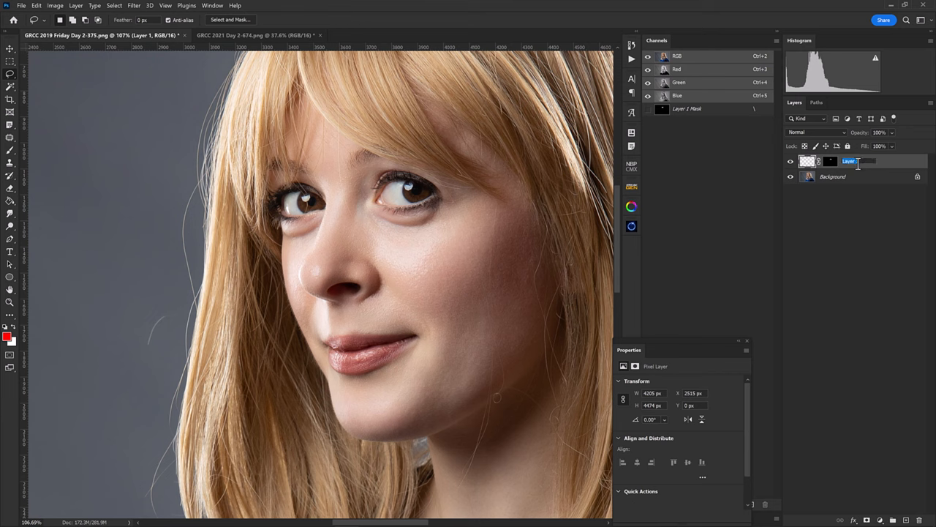
{"action": "type", "text": "Eye V"}
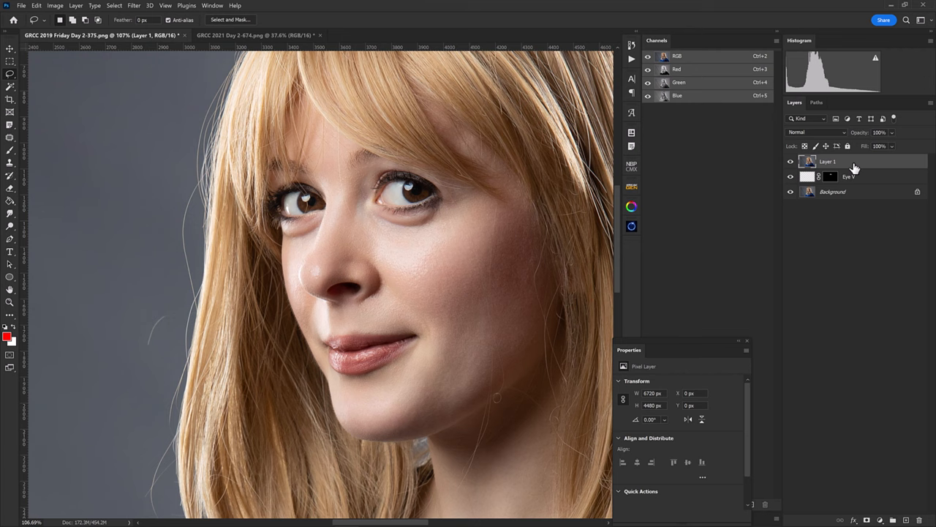
{"action": "mouse_move", "coordinate": [846, 169]}
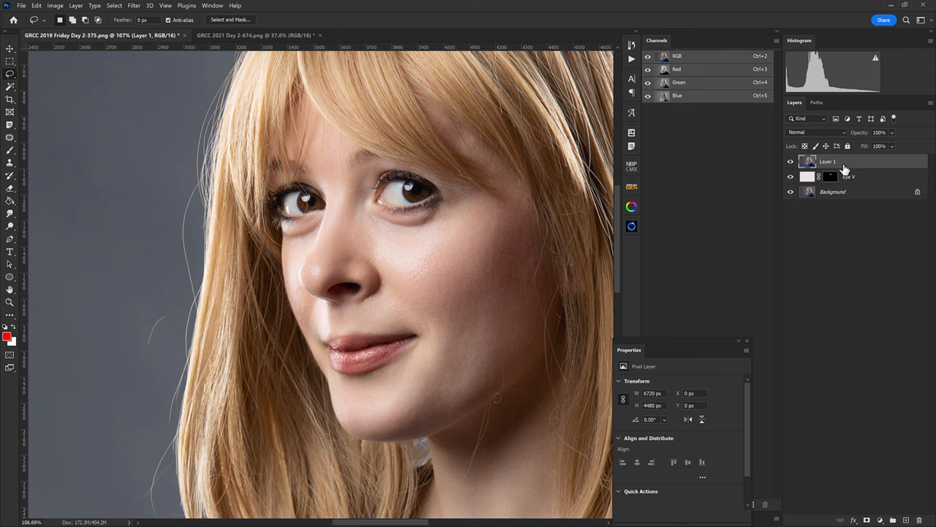
Name the new top layer 'Eye B' and run Retouch4me Eye Brilliance on it
{"action": "double_click", "coordinate": [828, 161]}
{"action": "type", "text": "Eye B"}
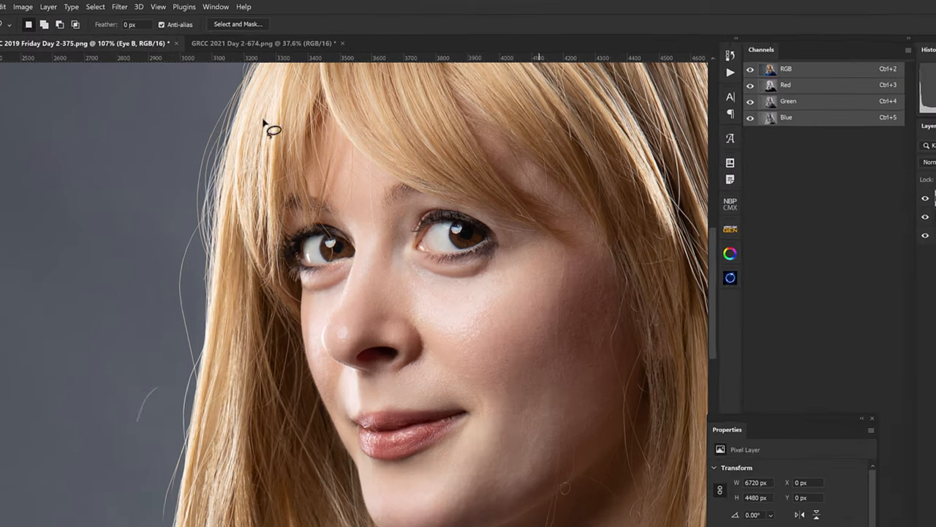
{"action": "left_click", "coordinate": [111, 6]}
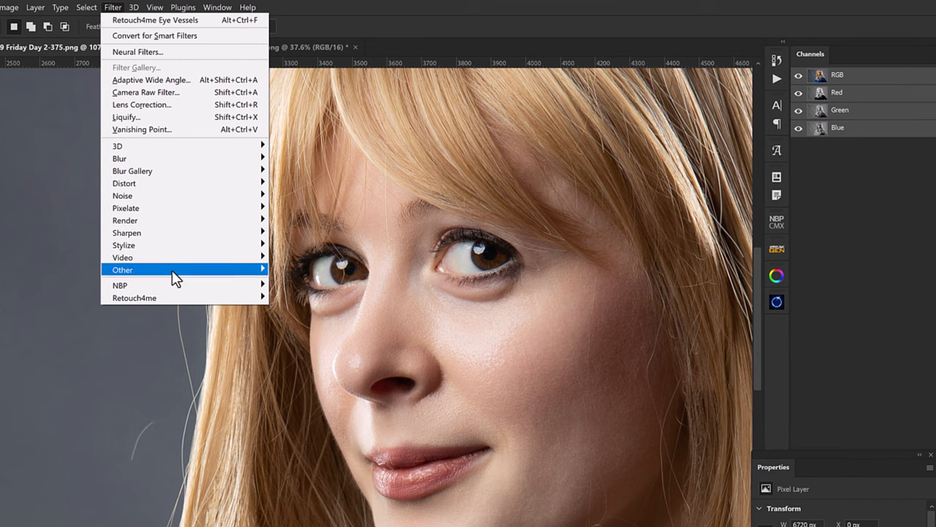
{"action": "mouse_move", "coordinate": [135, 298]}
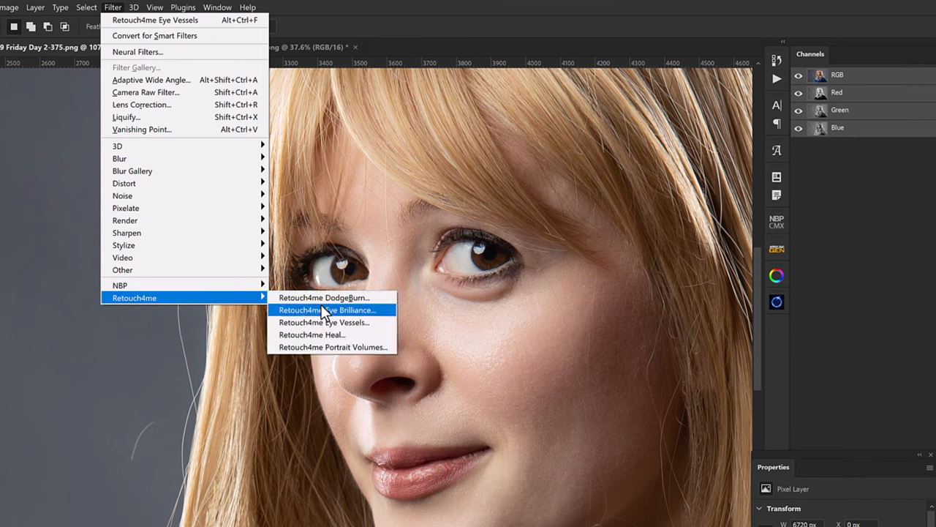
{"action": "left_click", "coordinate": [328, 311]}
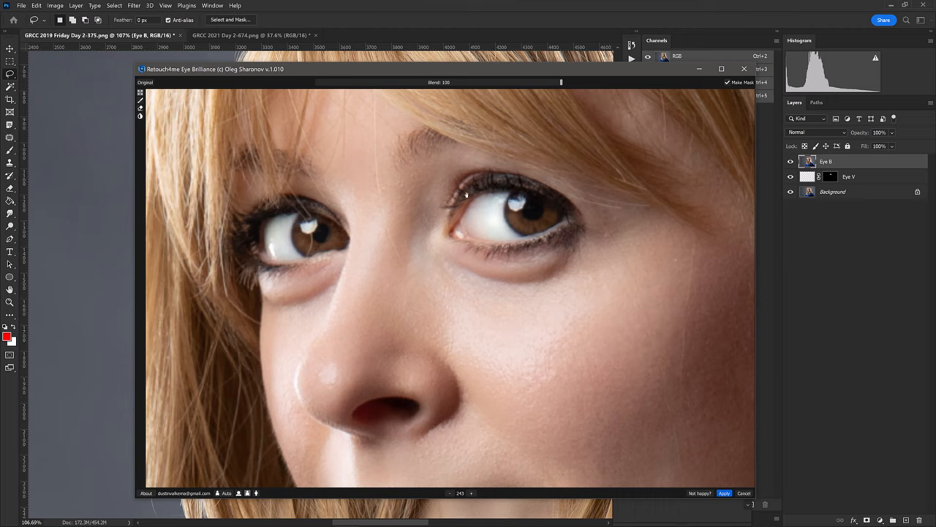
{"action": "mouse_move", "coordinate": [468, 193]}
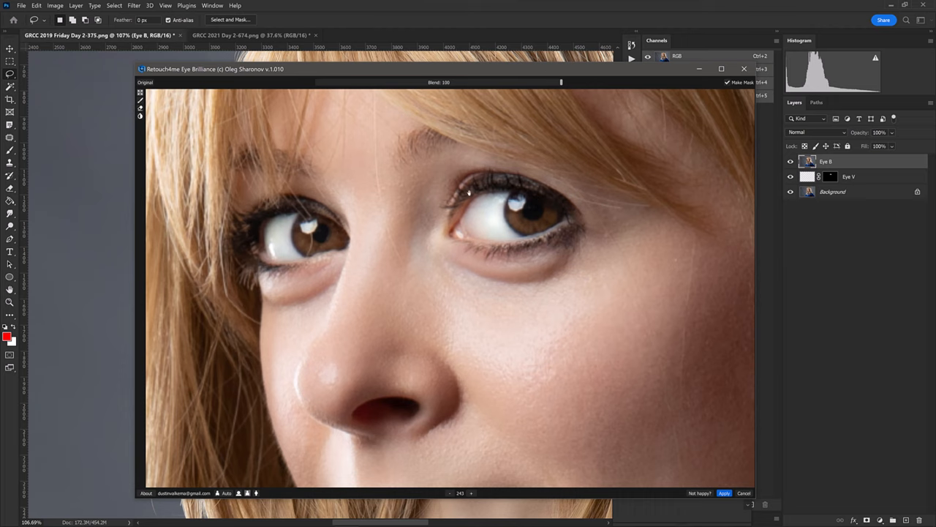
{"action": "mouse_move", "coordinate": [474, 196]}
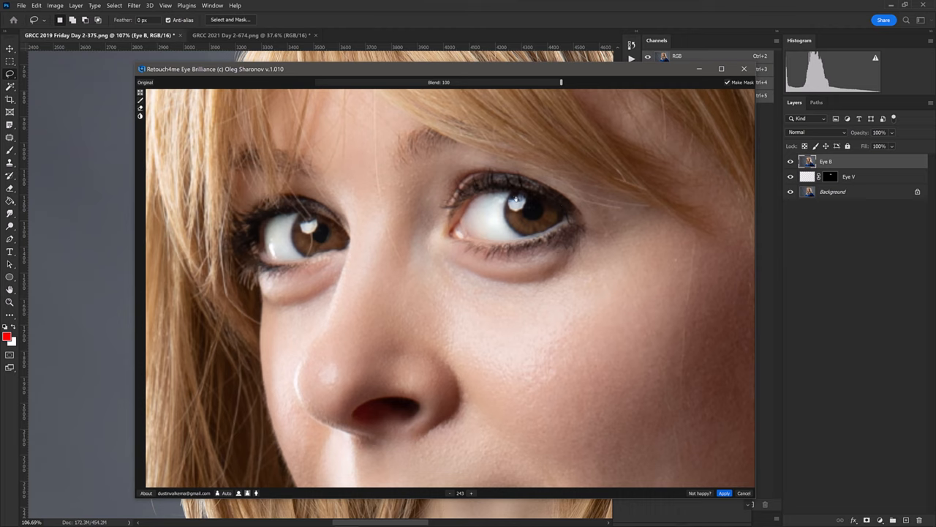
{"action": "mouse_move", "coordinate": [556, 211]}
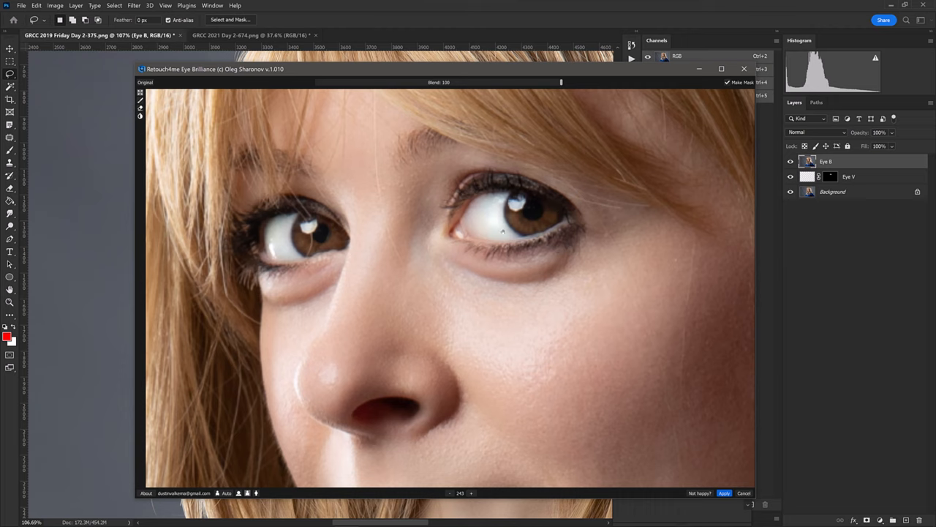
{"action": "mouse_move", "coordinate": [494, 234]}
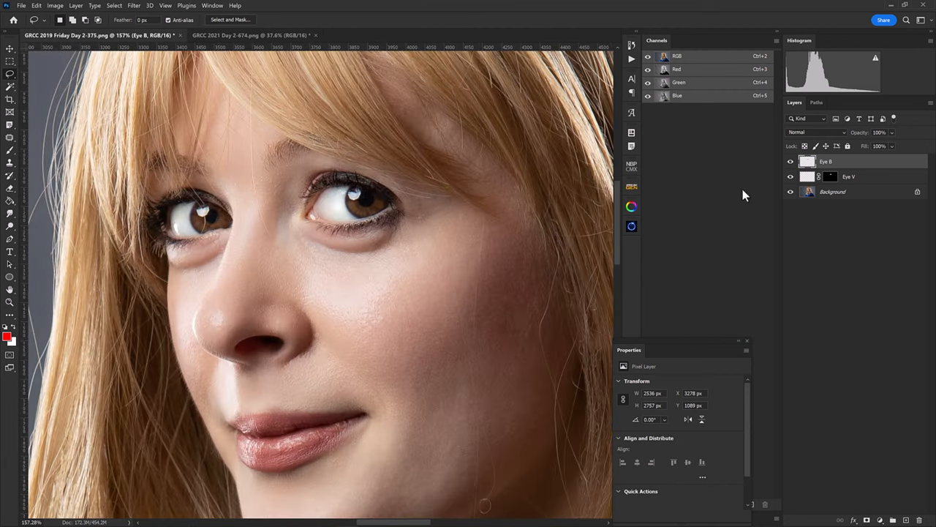
Add a reveal-all layer mask to the Eye B layer
{"action": "left_click", "coordinate": [790, 176]}
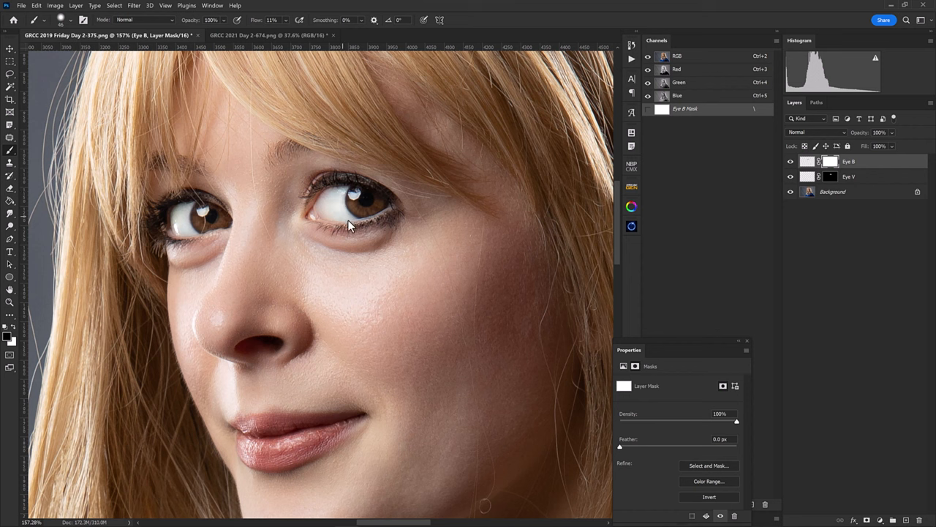
{"action": "mouse_move", "coordinate": [190, 240]}
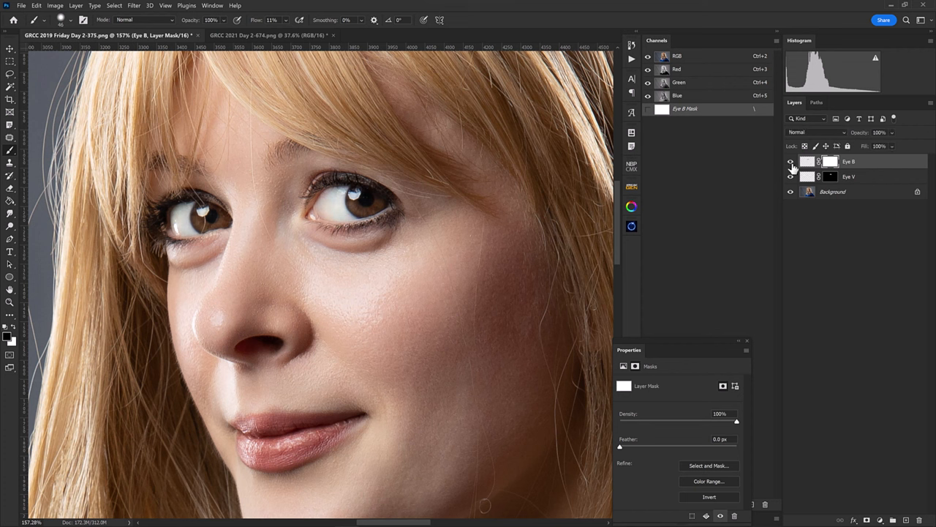
{"action": "mouse_move", "coordinate": [412, 207]}
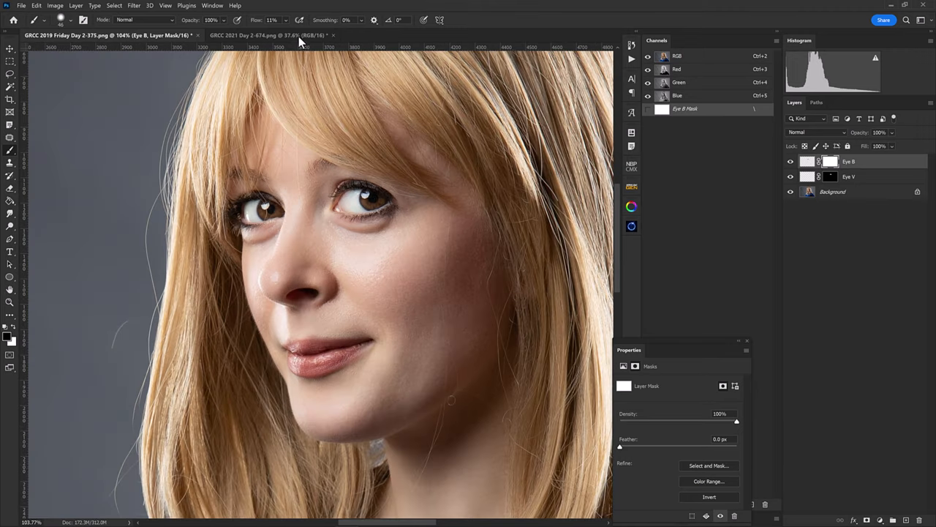
Switch to the second portrait, copy the eye area to a new layer and name it 'Eye V'
{"action": "left_click", "coordinate": [266, 35]}
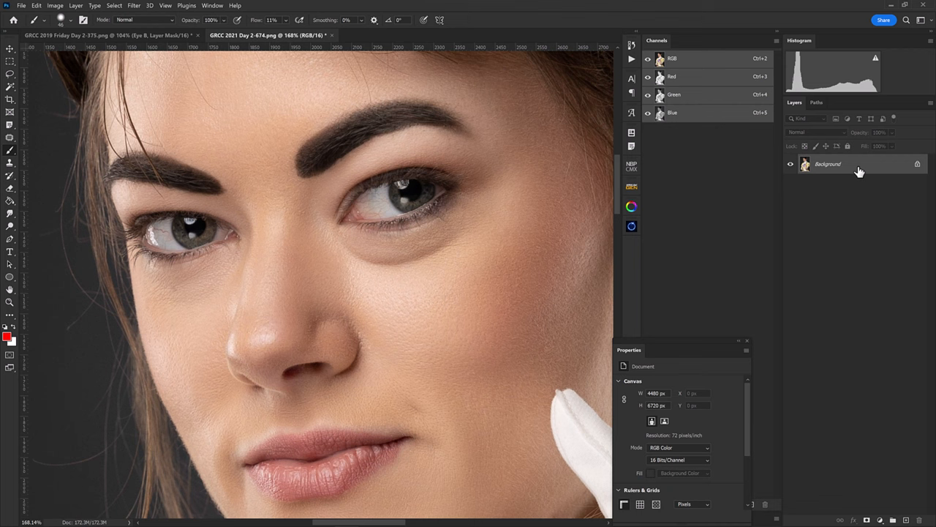
{"action": "mouse_move", "coordinate": [854, 168]}
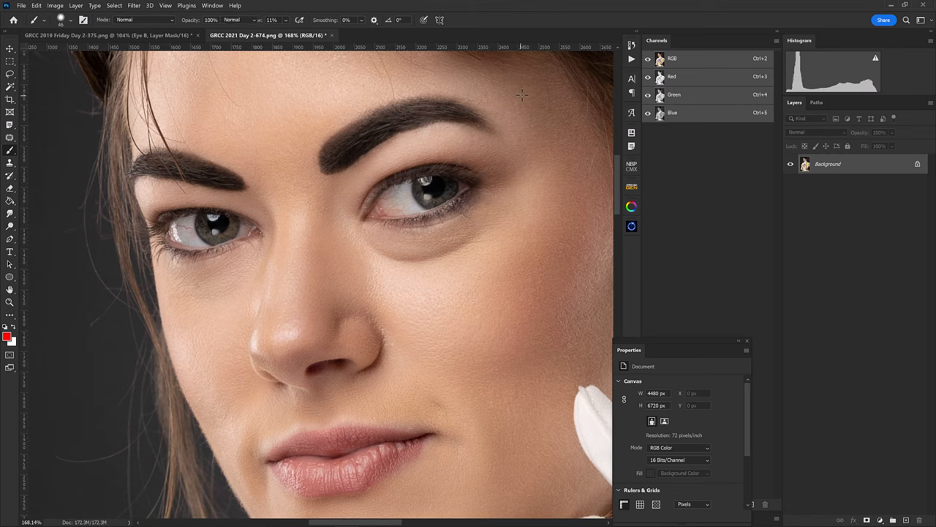
{"action": "left_click_drag", "start_coordinate": [295, 76], "coordinate": [536, 216]}
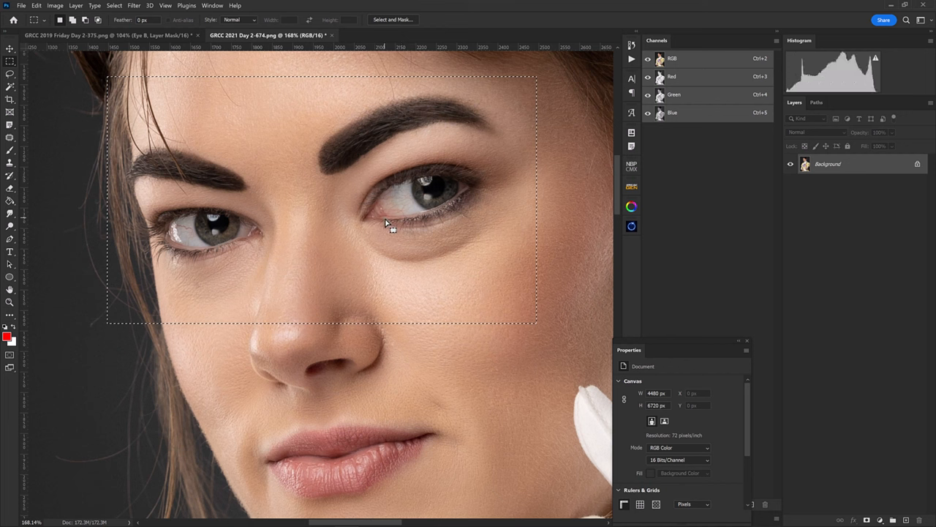
{"action": "mouse_move", "coordinate": [618, 275]}
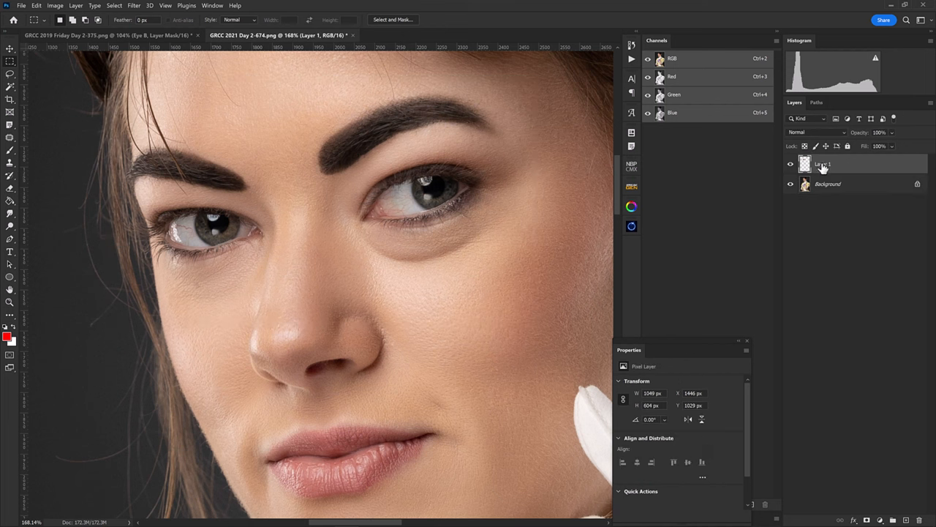
{"action": "double_click", "coordinate": [822, 164]}
{"action": "type", "text": "Eye V"}
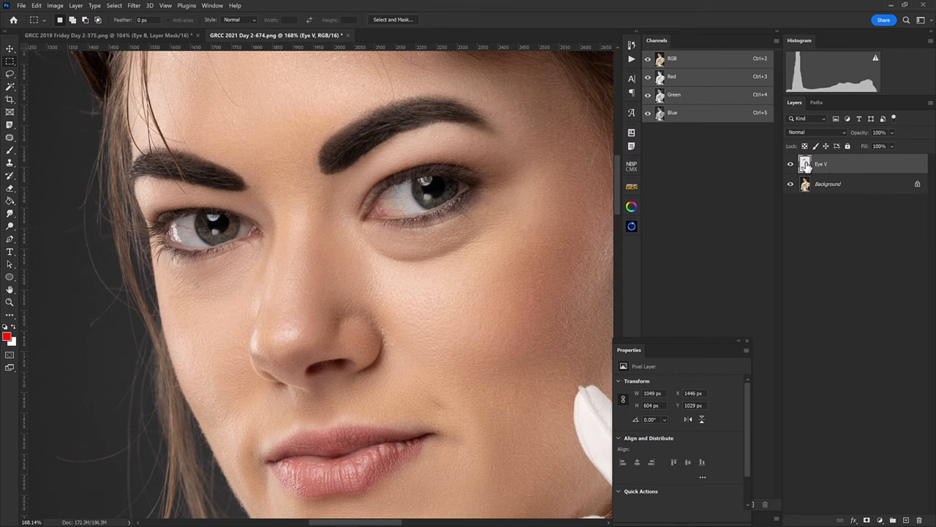
Run Retouch4me Eye Vessels on the second portrait's Eye V layer and apply the cleanup
{"action": "left_click", "coordinate": [133, 5]}
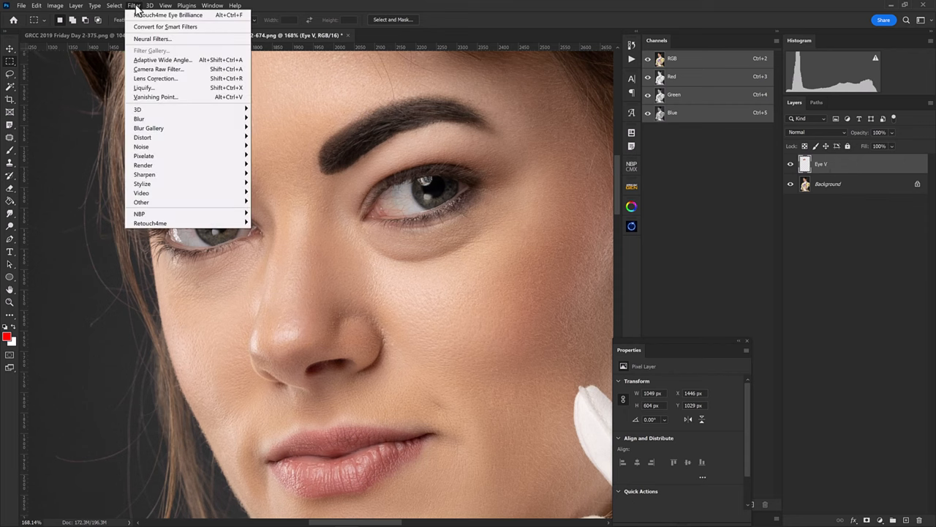
{"action": "mouse_move", "coordinate": [187, 214]}
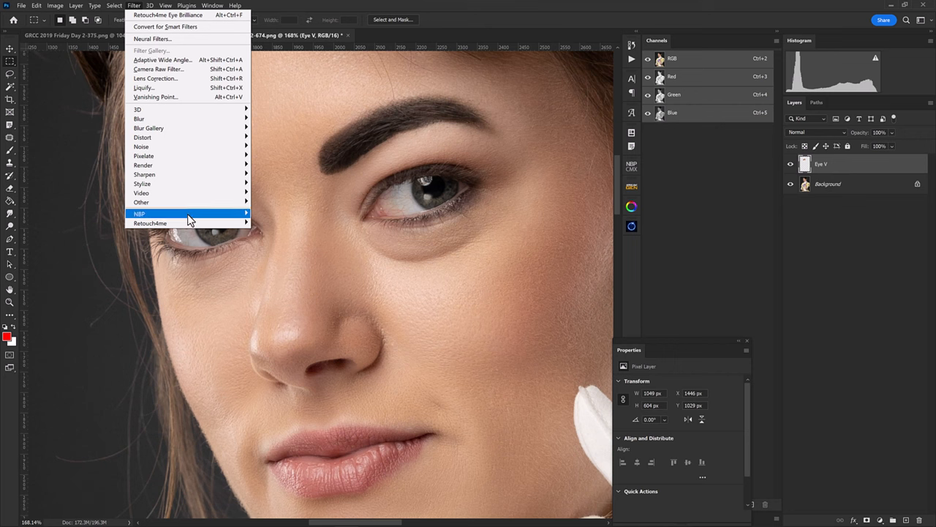
{"action": "mouse_move", "coordinate": [149, 223]}
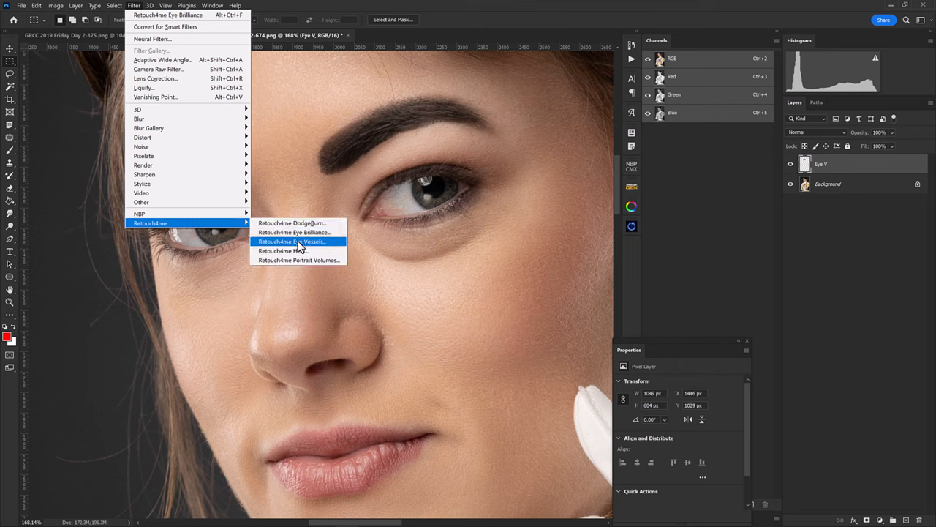
{"action": "left_click", "coordinate": [291, 241]}
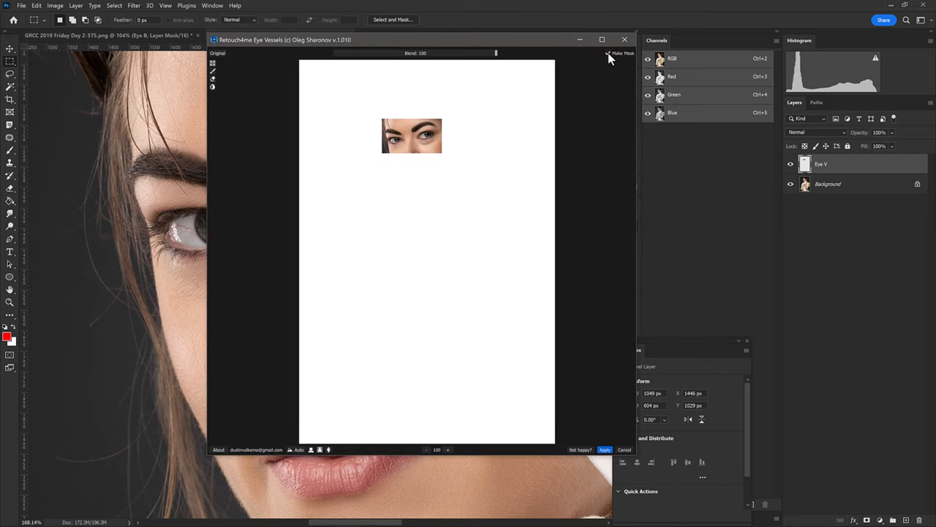
{"action": "left_click", "coordinate": [609, 53]}
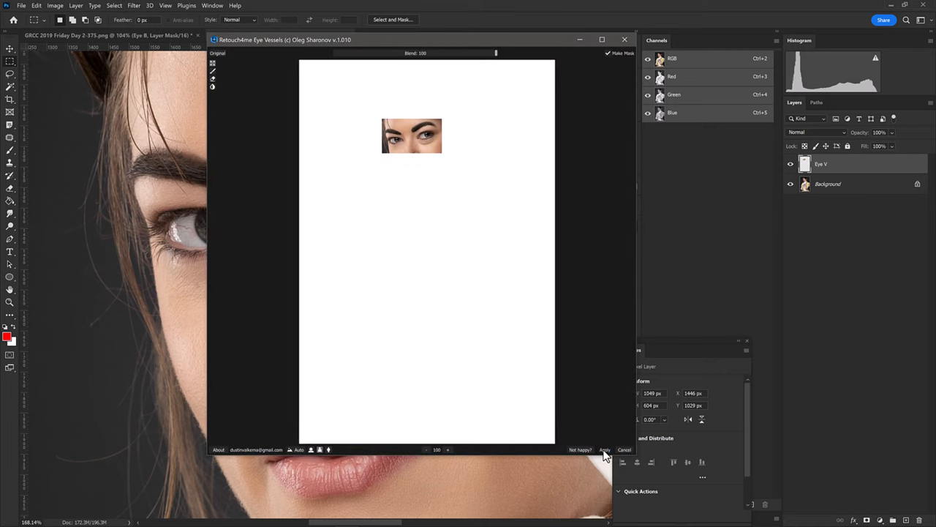
{"action": "left_click", "coordinate": [604, 449]}
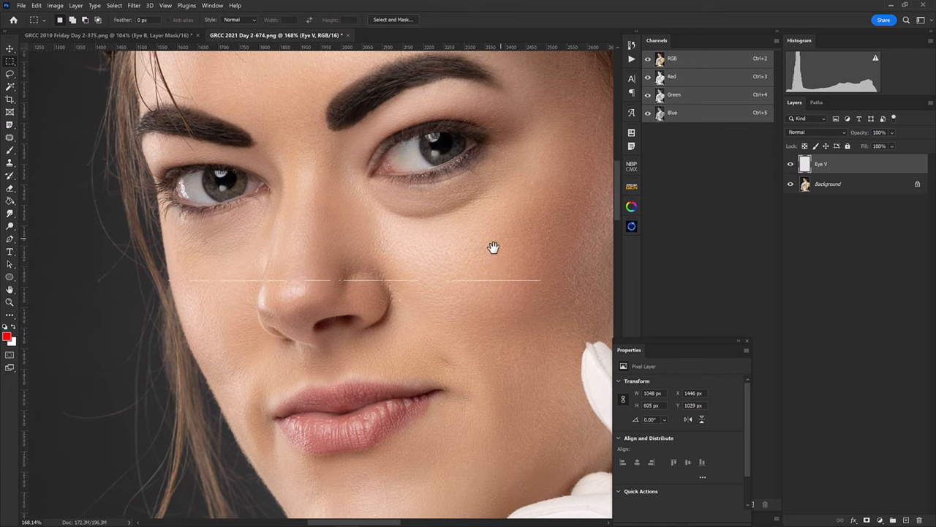
{"action": "mouse_move", "coordinate": [293, 285]}
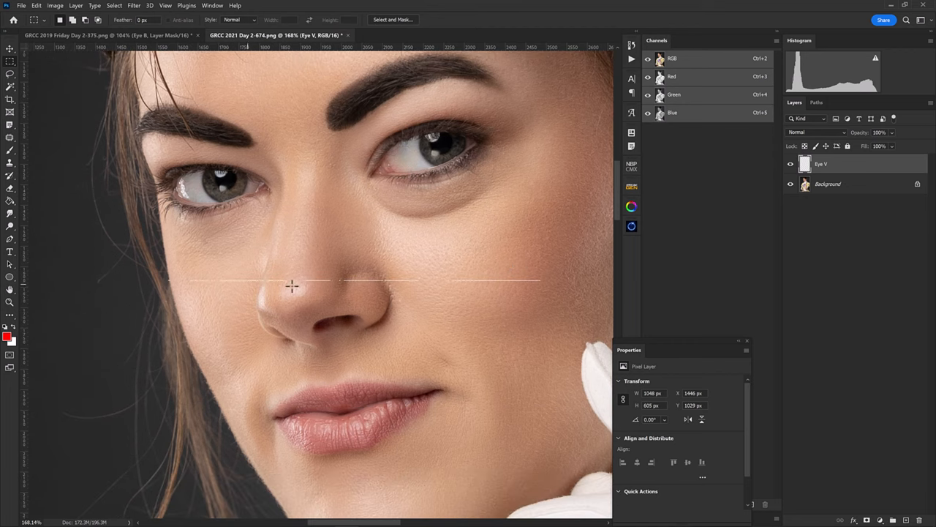
{"action": "mouse_move", "coordinate": [322, 284]}
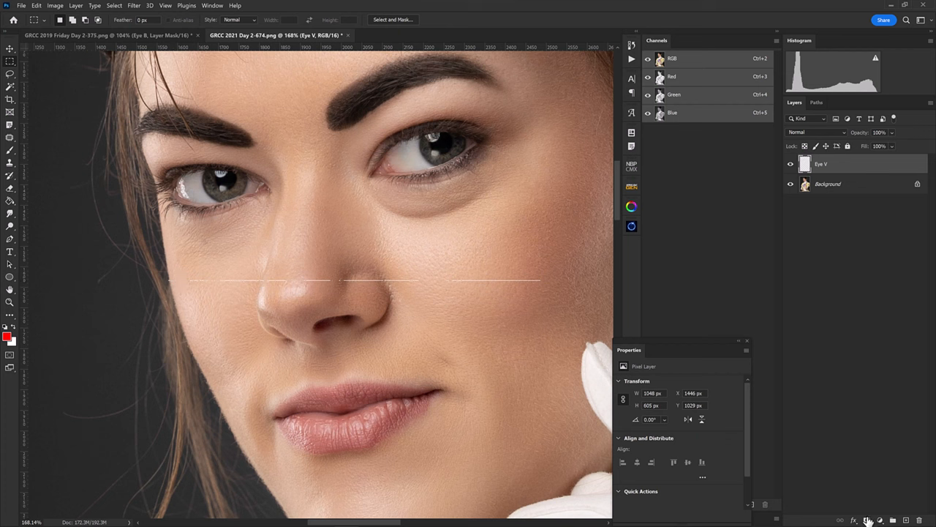
Add a layer mask to the second portrait's Eye V layer
{"action": "left_click", "coordinate": [866, 515]}
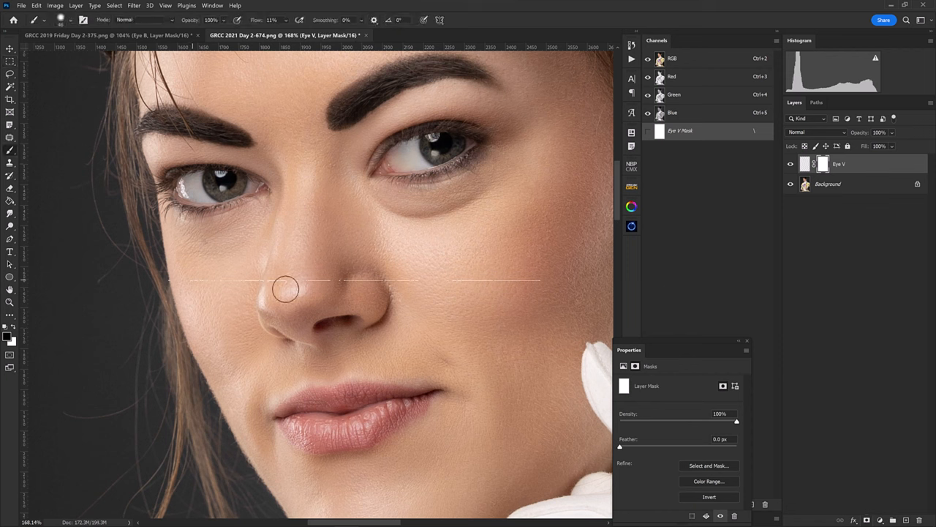
{"action": "mouse_move", "coordinate": [512, 278]}
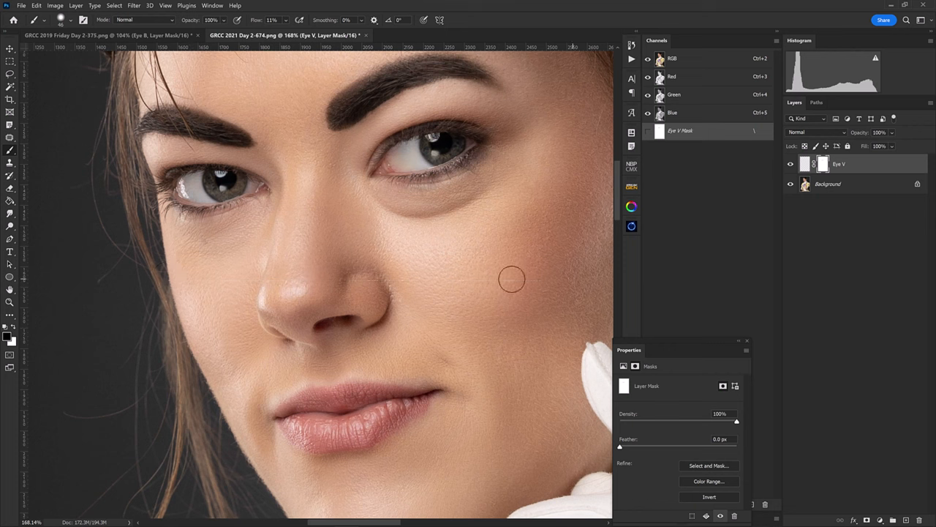
{"action": "mouse_move", "coordinate": [190, 285]}
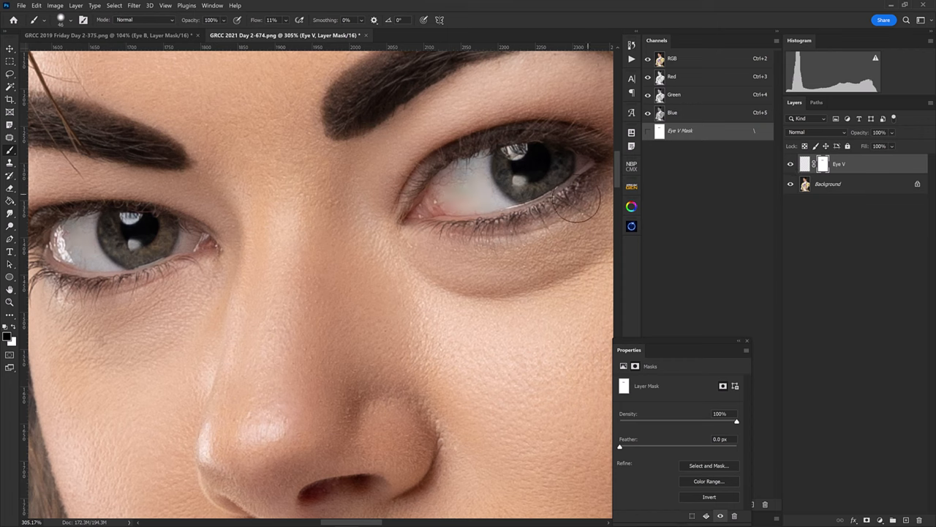
{"action": "mouse_move", "coordinate": [451, 187]}
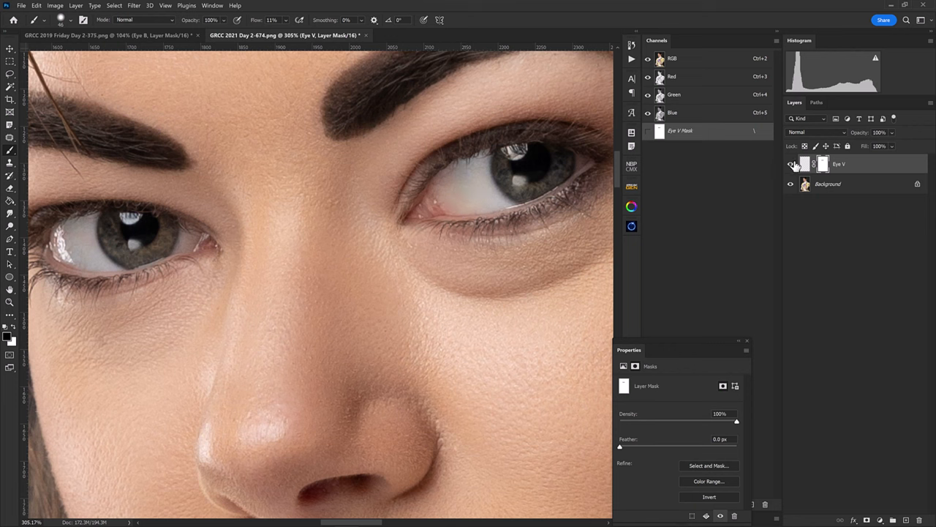
{"action": "mouse_move", "coordinate": [793, 166]}
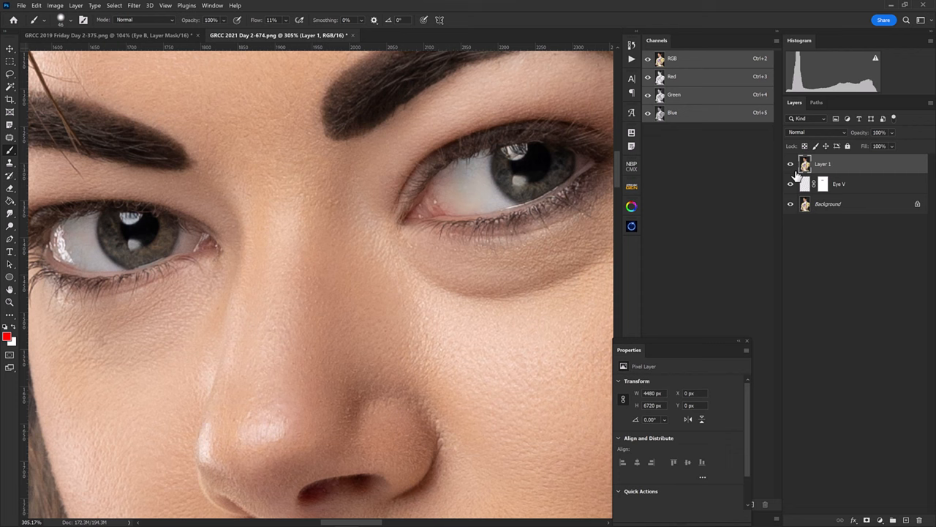
Run Retouch4me Eye Brilliance on the new top layer and apply the sparkle effect
{"action": "left_click", "coordinate": [133, 6]}
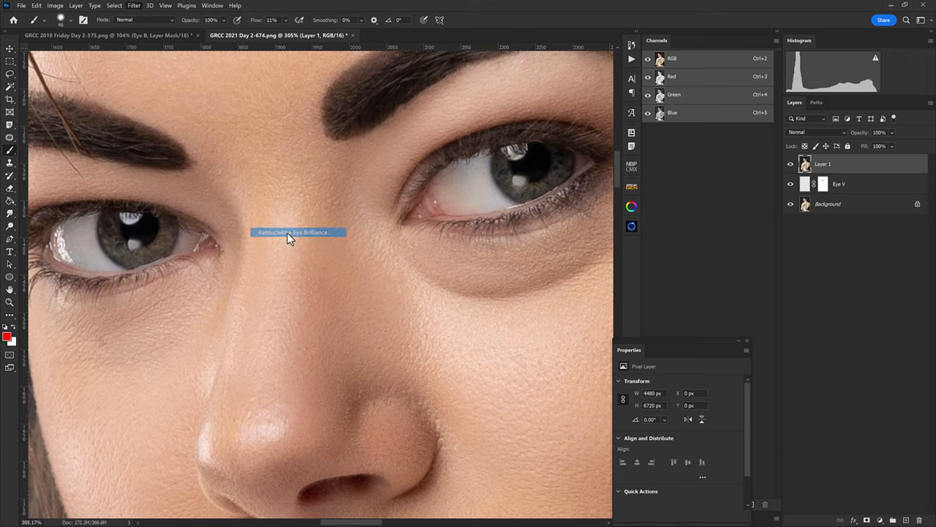
{"action": "left_click", "coordinate": [292, 231]}
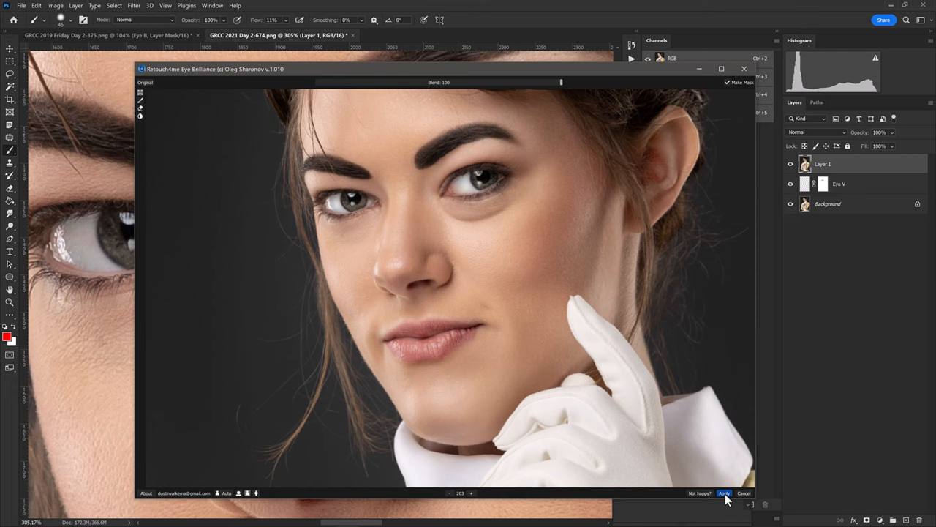
{"action": "left_click", "coordinate": [724, 491]}
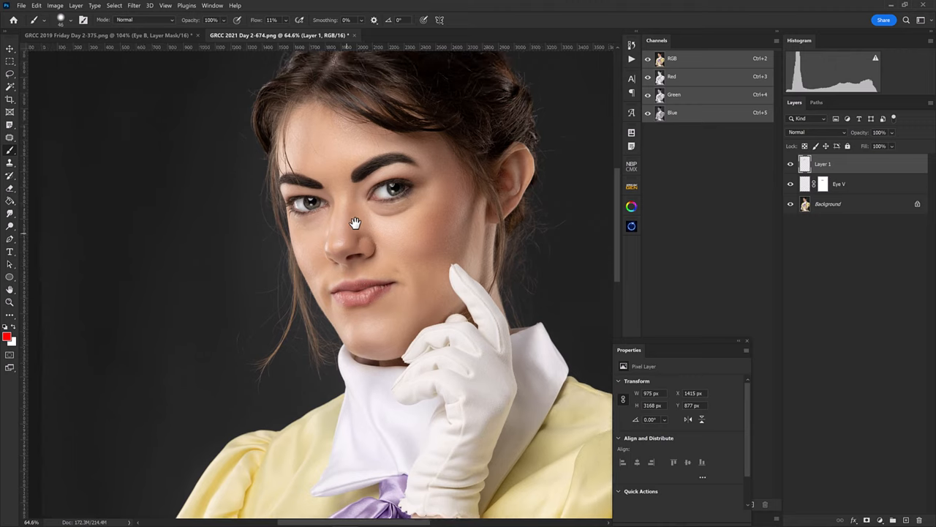
Return to the first portrait and toggle its Eye B layer to compare before and after
{"action": "scroll", "scroll_direction": "down", "scroll_amount": 3}
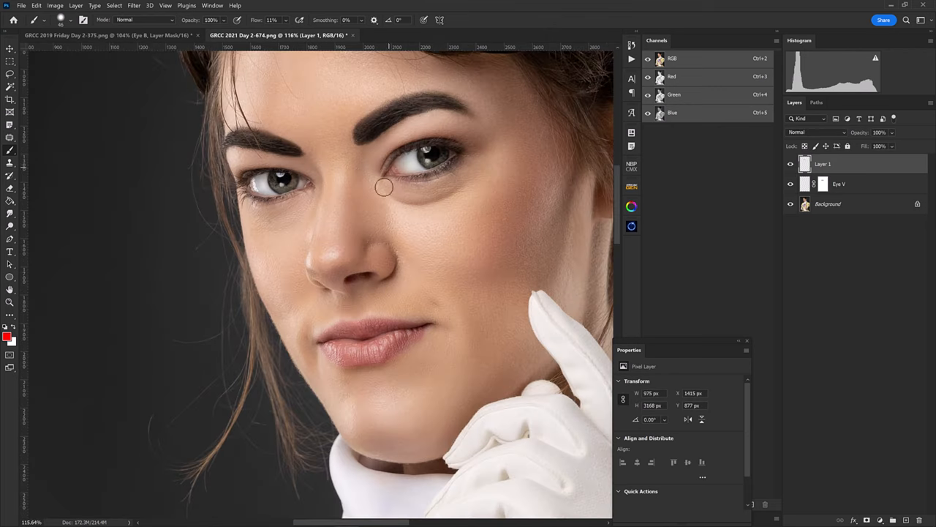
{"action": "mouse_move", "coordinate": [411, 173]}
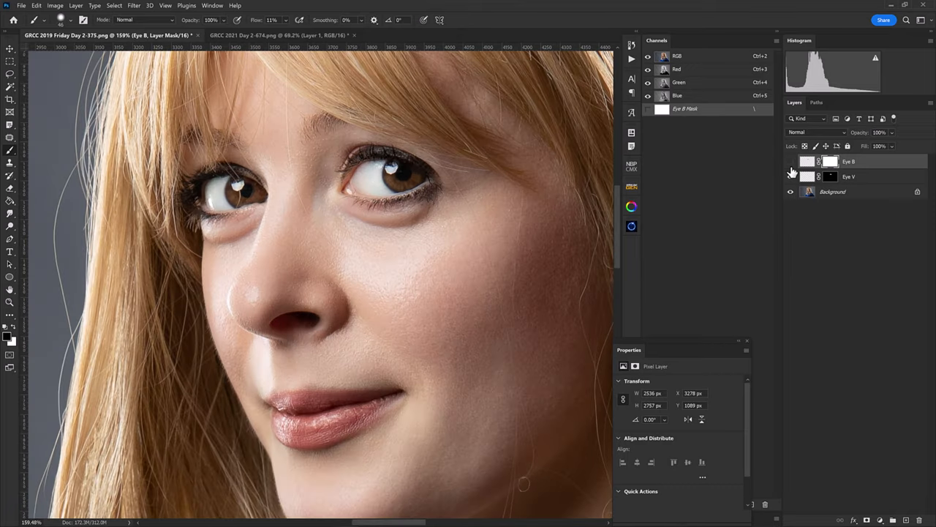
{"action": "left_click", "coordinate": [790, 161]}
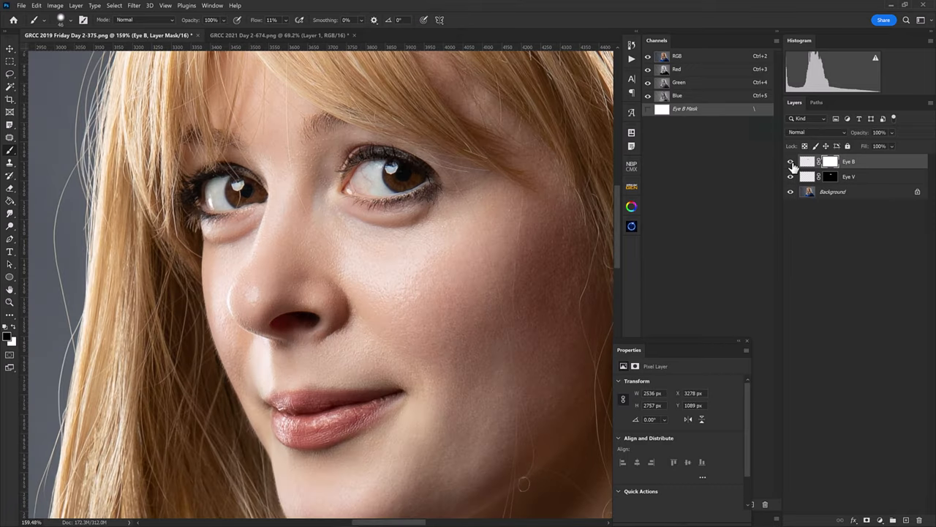